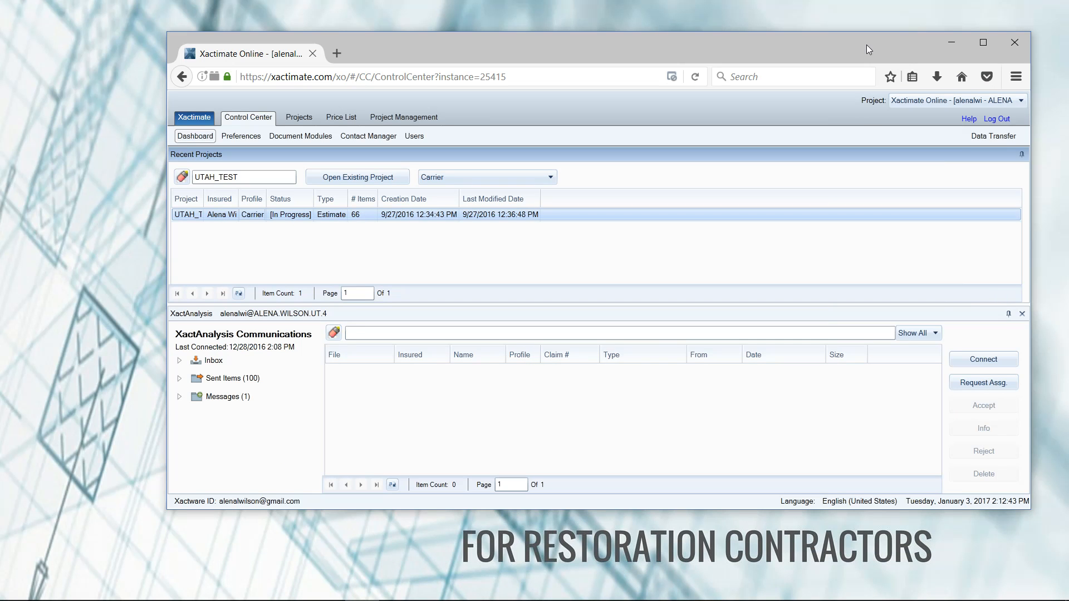
pyautogui.moveTo(354, 50)
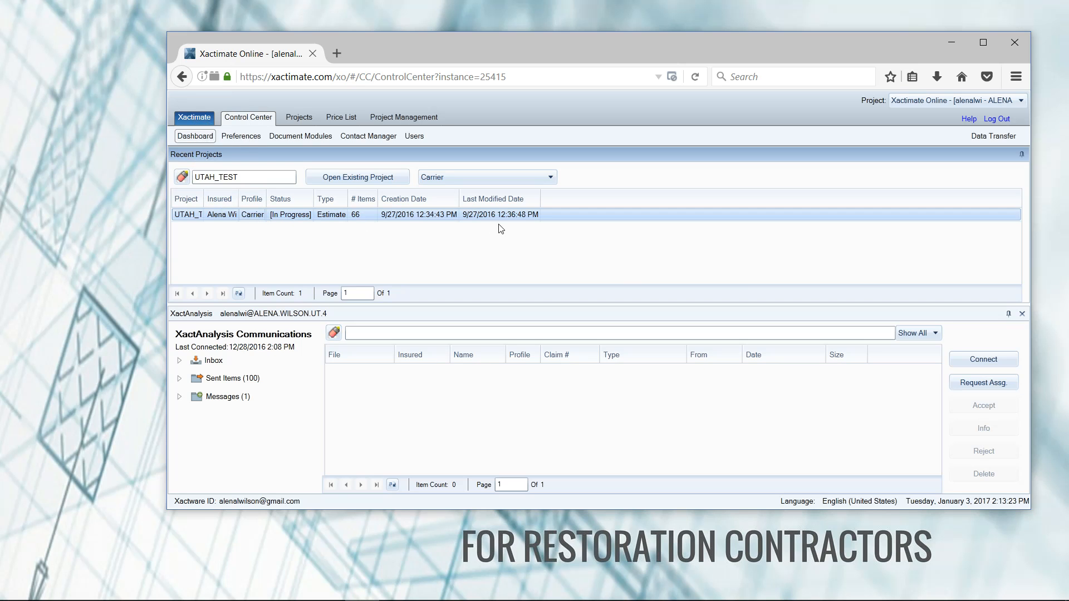
pyautogui.moveTo(478, 219)
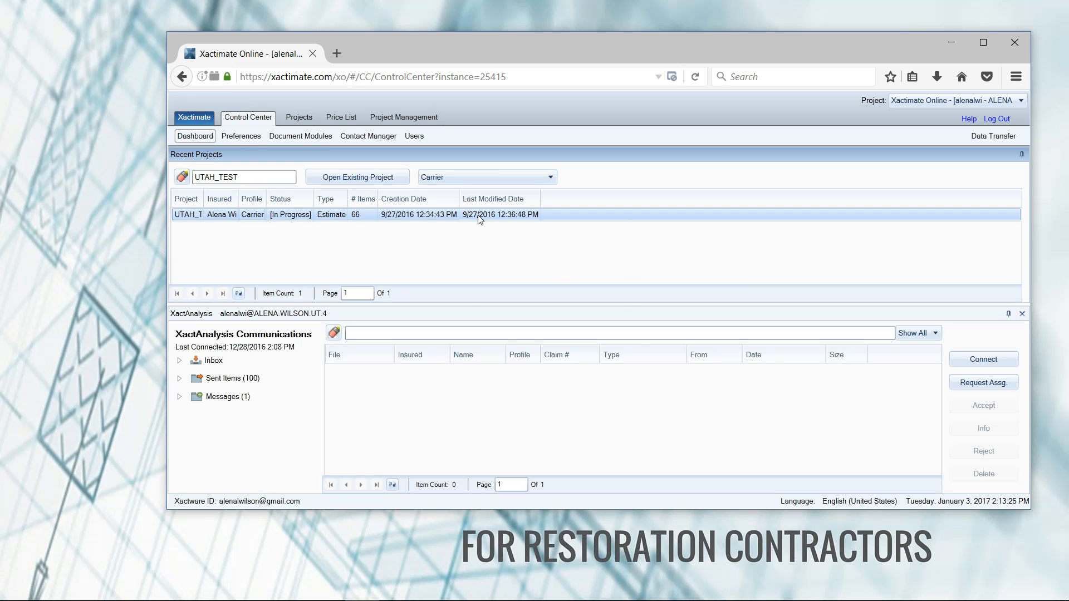
# Step: Export the UTAH_TEST project from Recent Projects, prompting the UTAH_TEST.esx download
pyautogui.rightClick(479, 216)
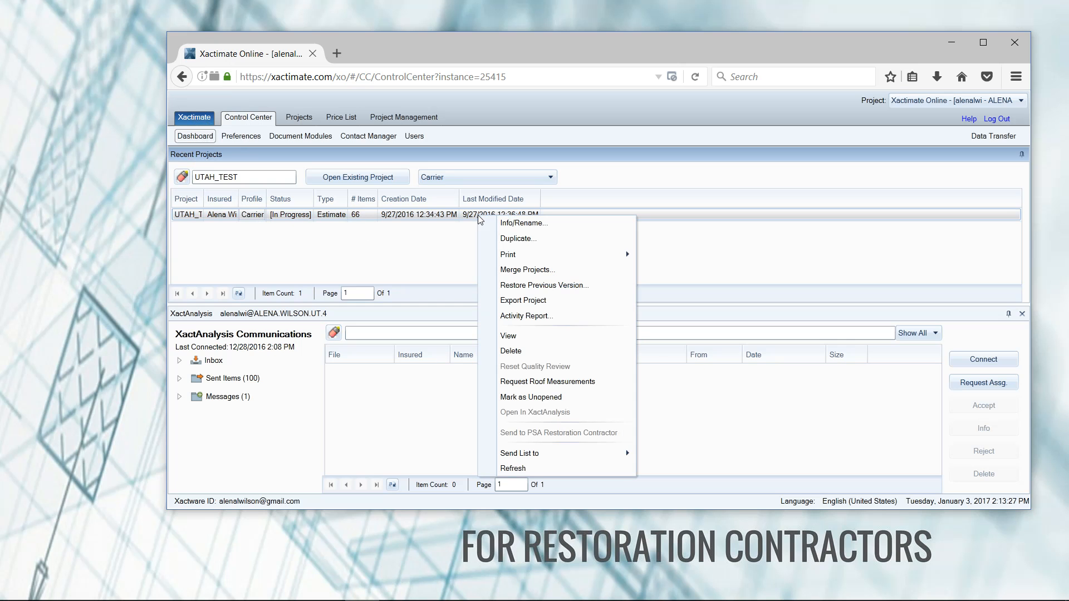
pyautogui.moveTo(518, 305)
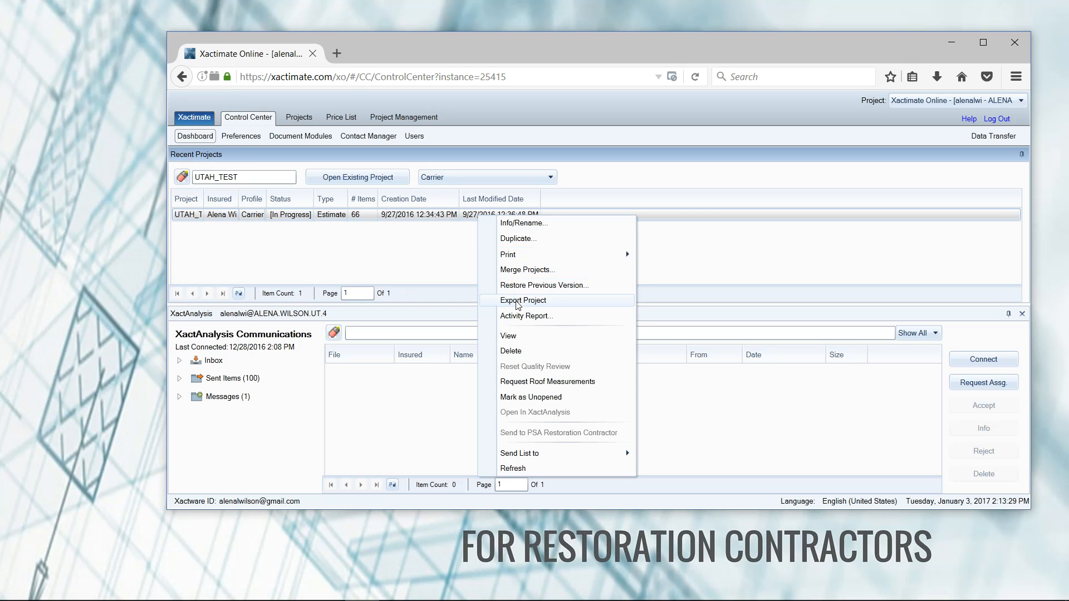
pyautogui.click(523, 300)
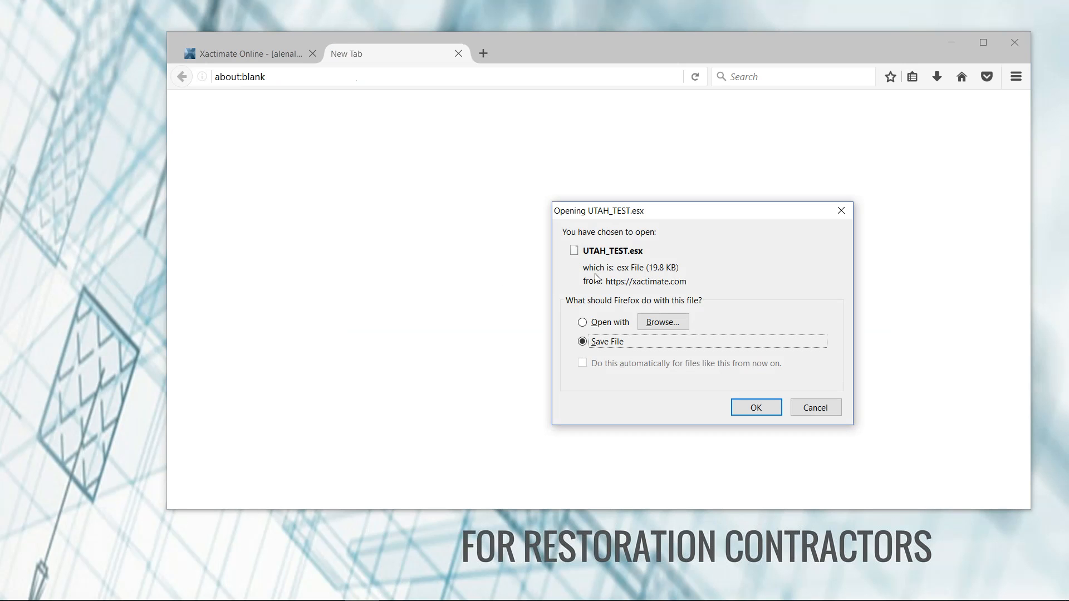
# Step: Save UTAH_TEST.esx to Downloads, confirm it finished, and return to Xactimate Online
pyautogui.click(582, 342)
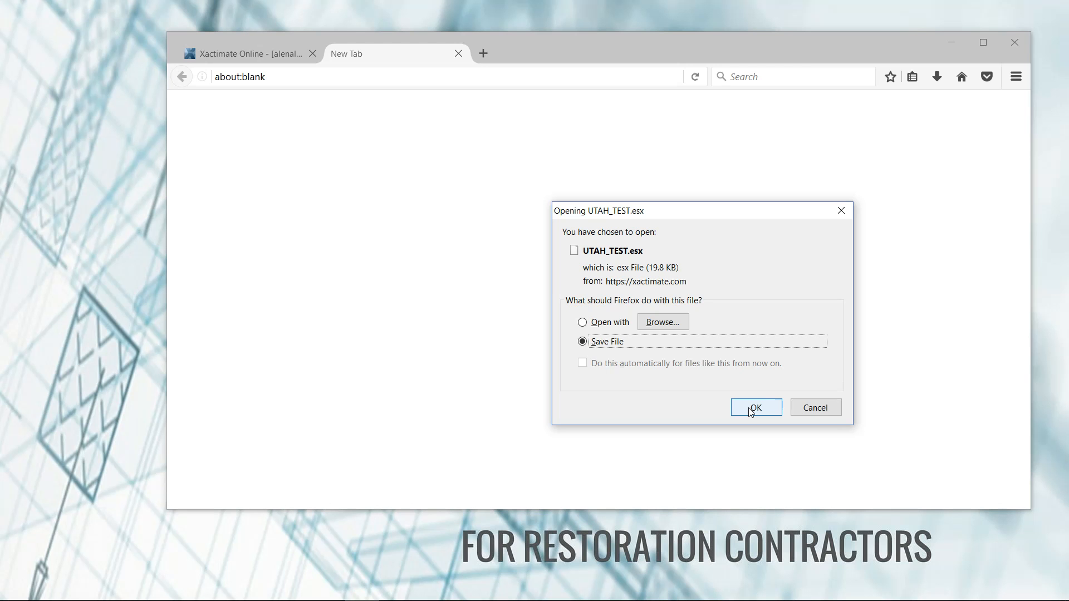
pyautogui.click(756, 407)
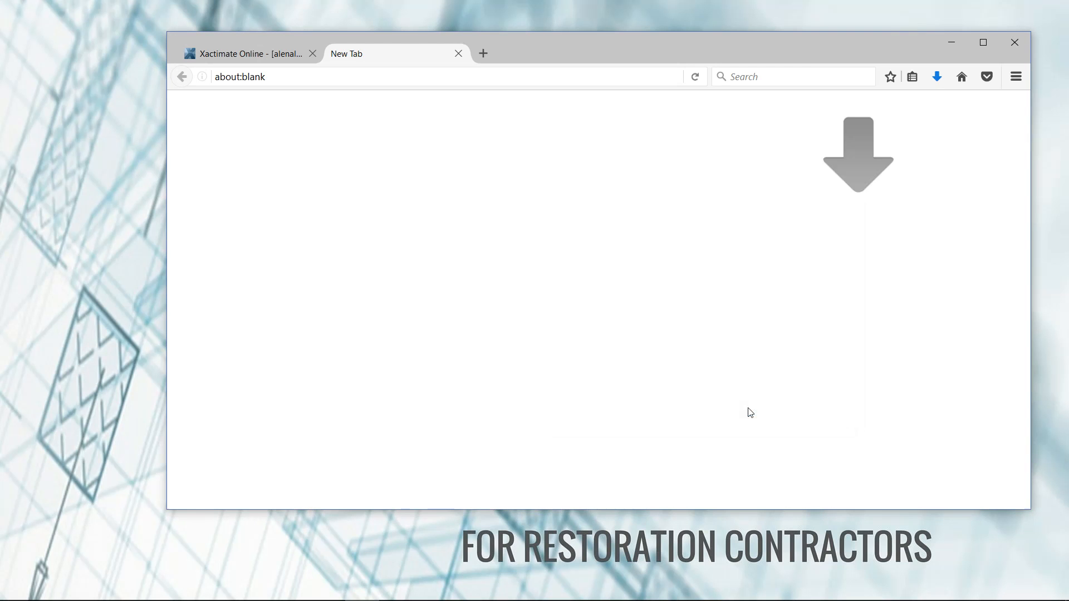
pyautogui.click(936, 75)
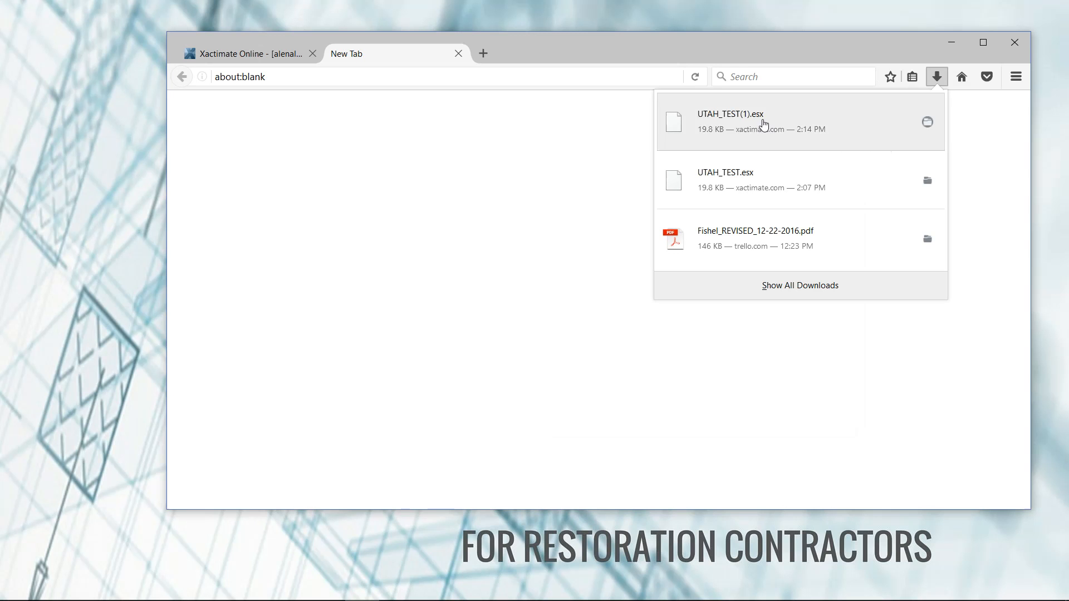
pyautogui.moveTo(94, 203)
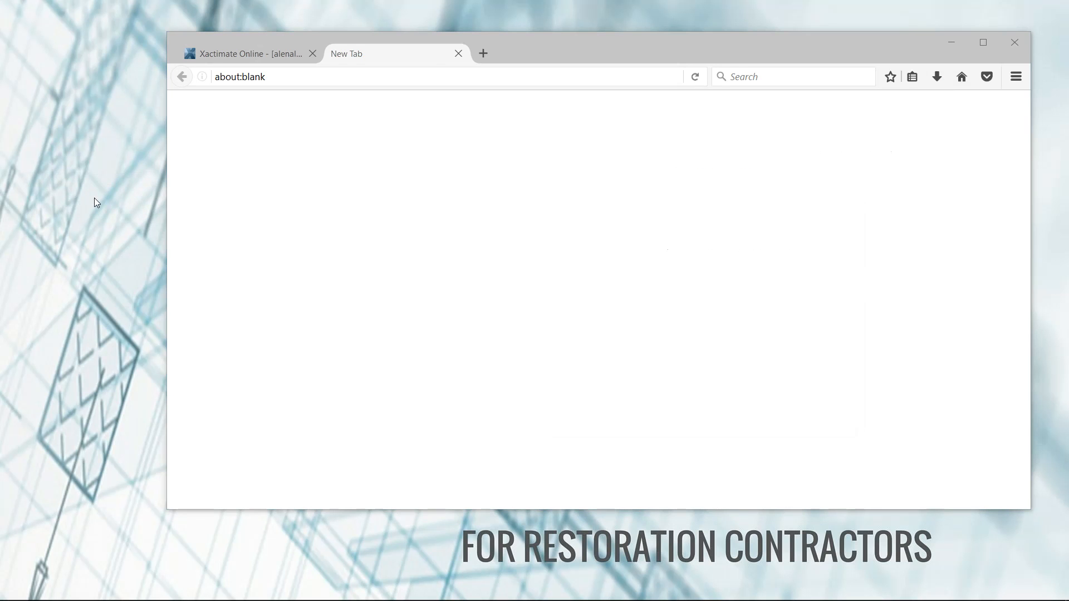
pyautogui.moveTo(242, 67)
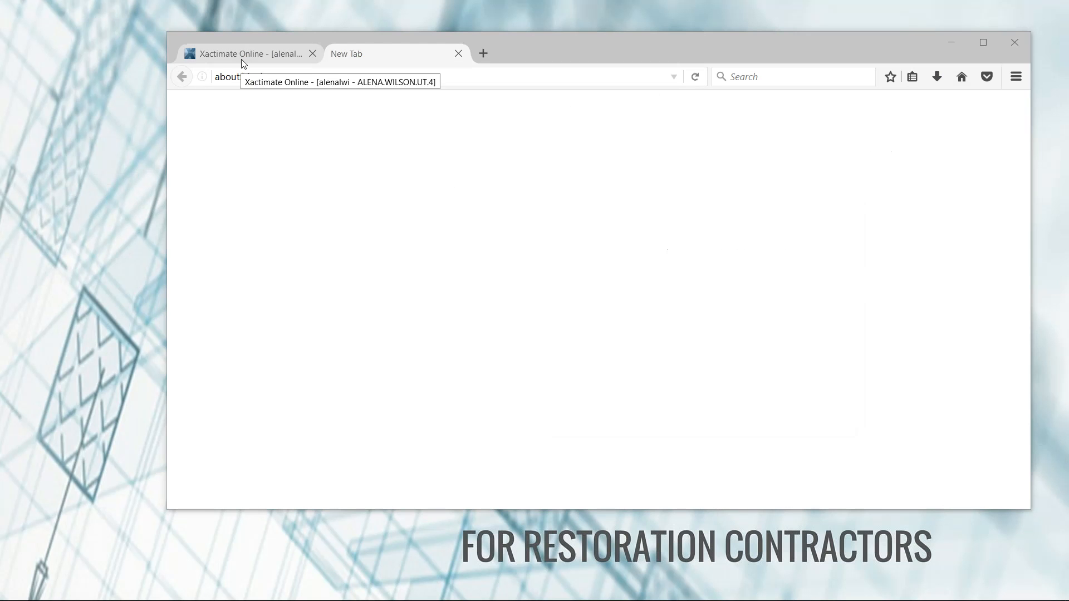
pyautogui.click(248, 54)
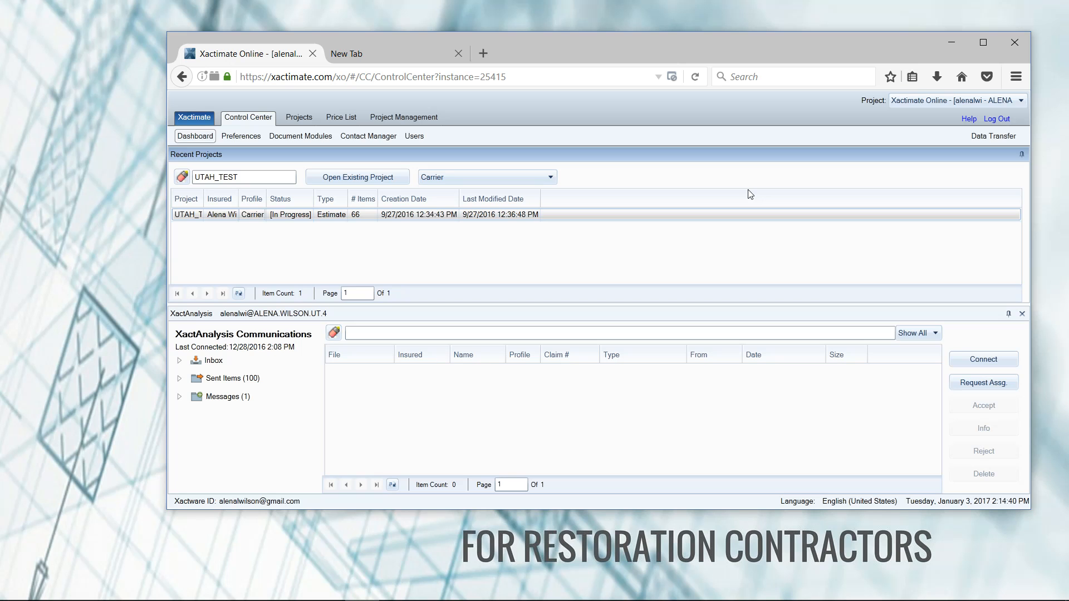
pyautogui.moveTo(627, 171)
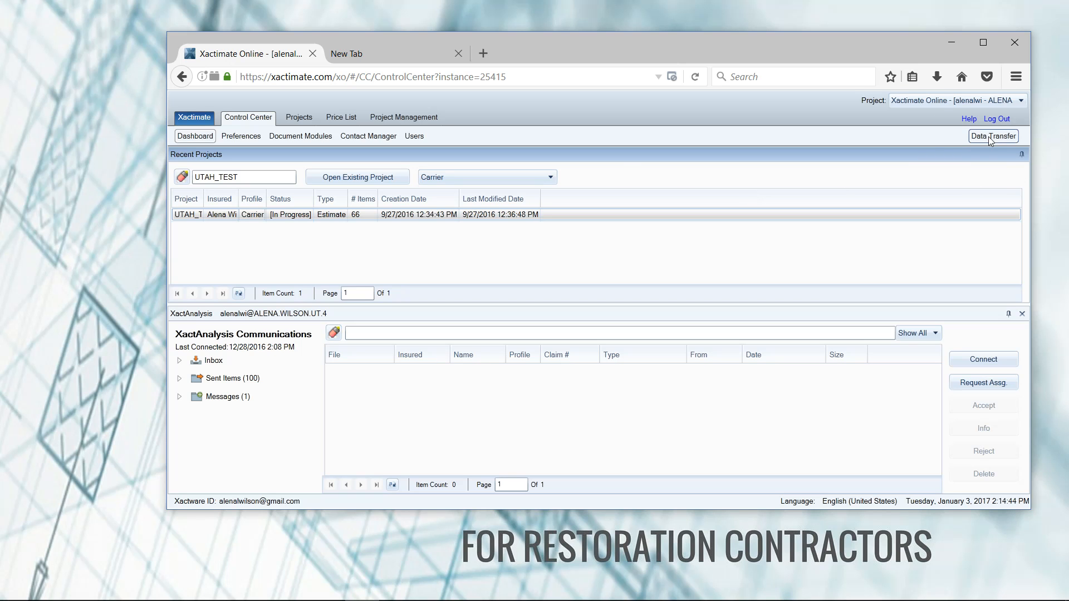
# Step: Bring up the Data Transfer dialog from the Control Center
pyautogui.click(993, 136)
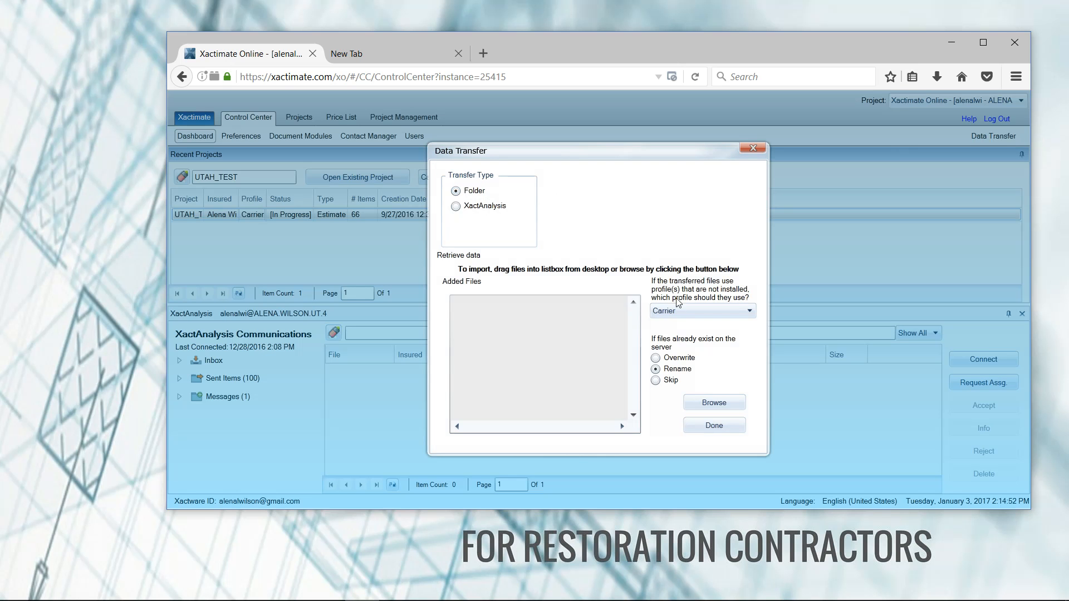
pyautogui.click(713, 403)
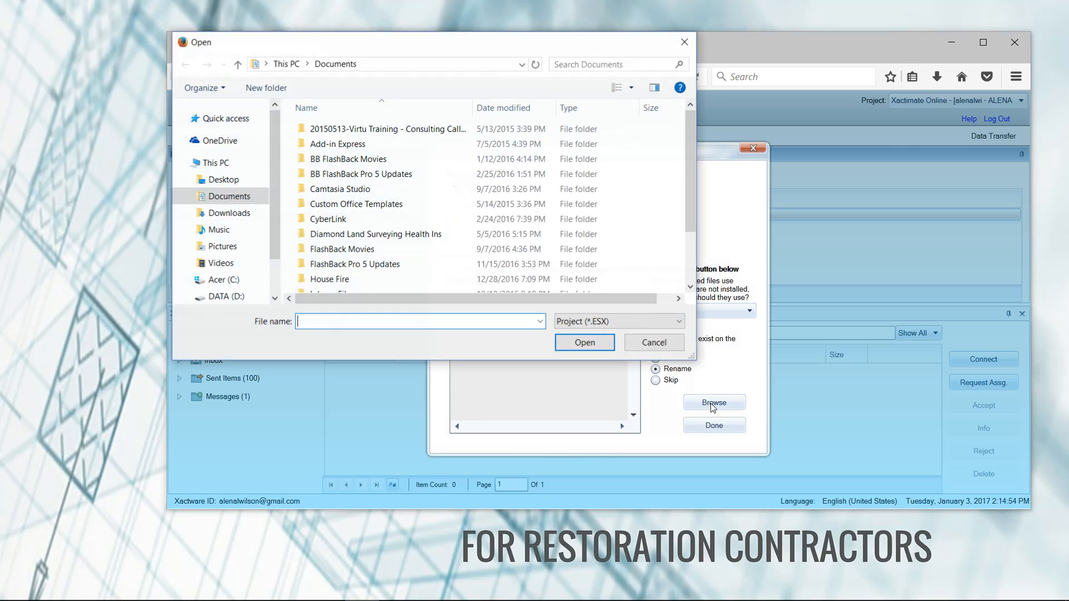
pyautogui.click(221, 180)
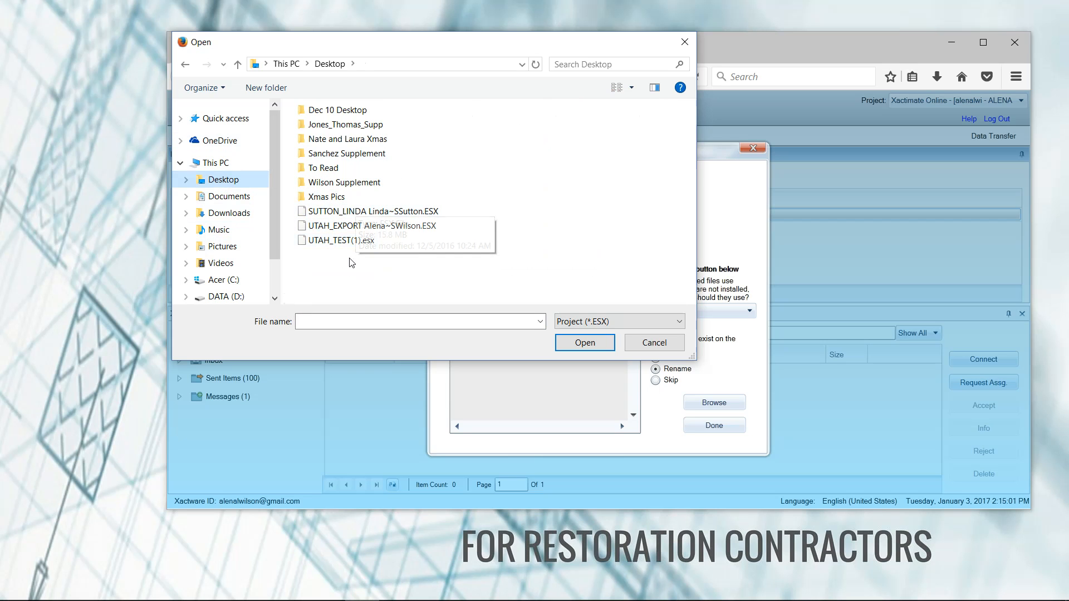
pyautogui.click(367, 225)
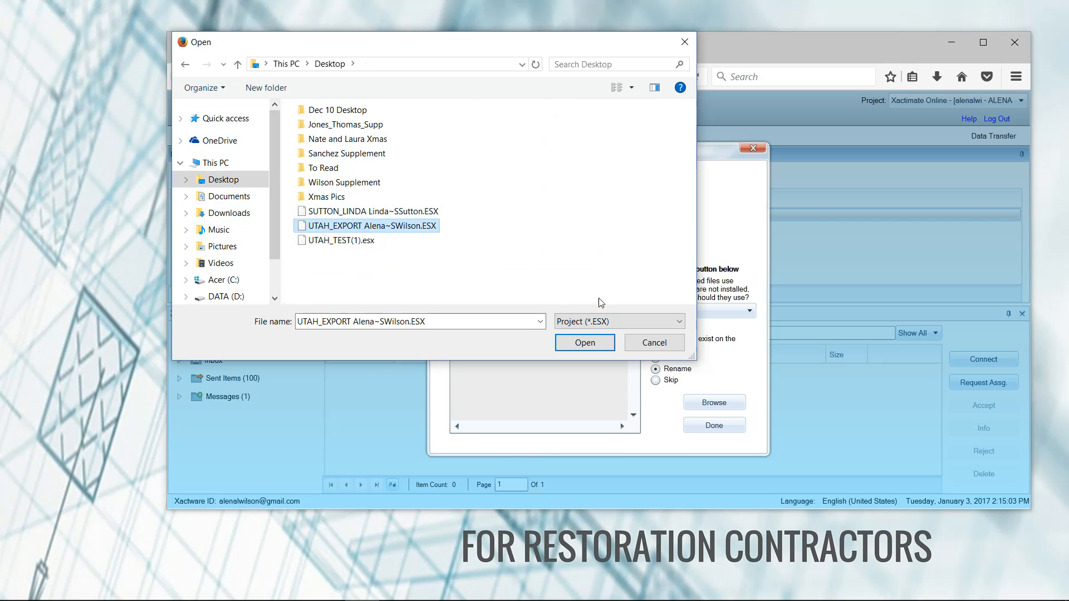
pyautogui.click(584, 343)
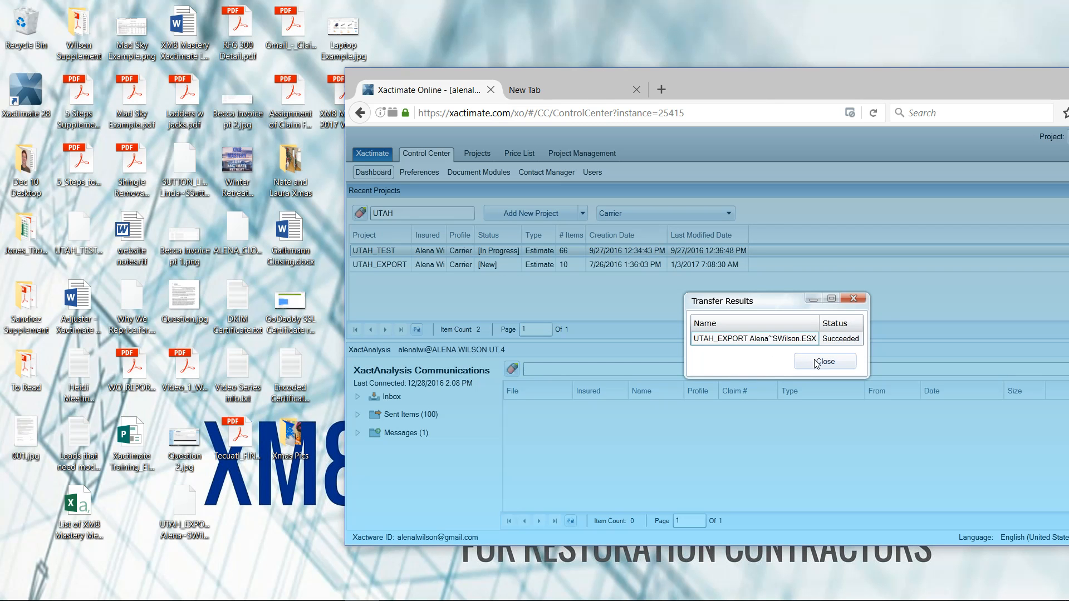
pyautogui.moveTo(814, 363)
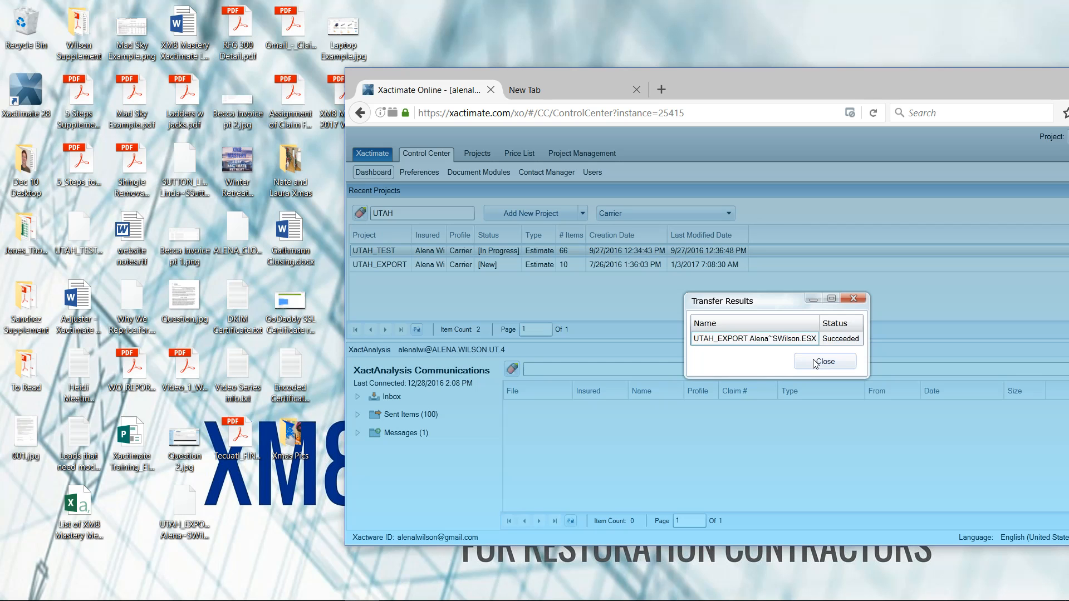
# Step: Dismiss the Transfer Results, leaving UTAH_EXPORT listed beside UTAH_TEST
pyautogui.click(825, 360)
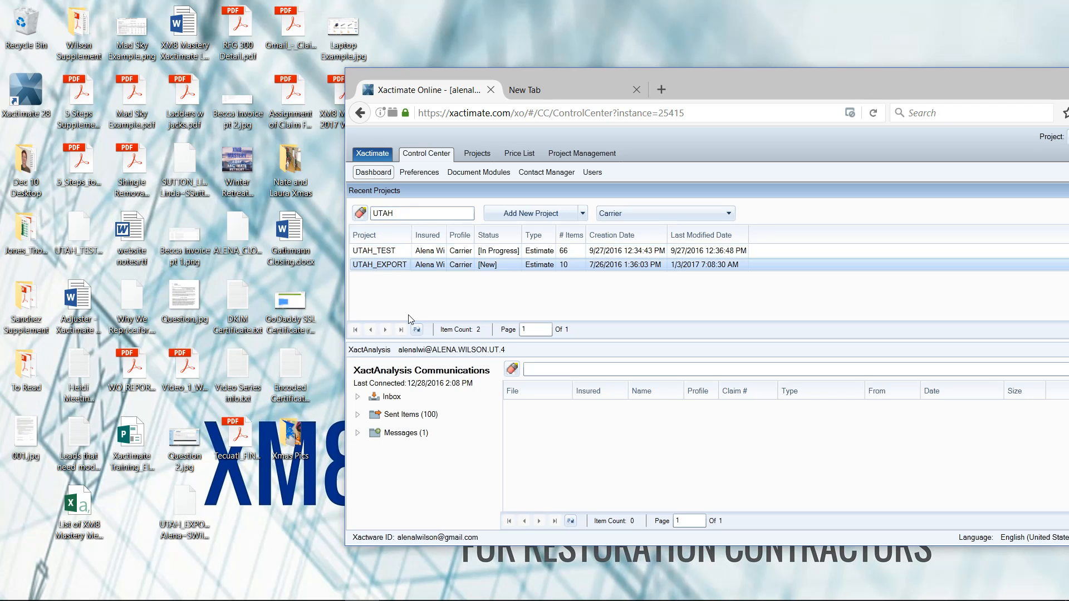
pyautogui.moveTo(417, 307)
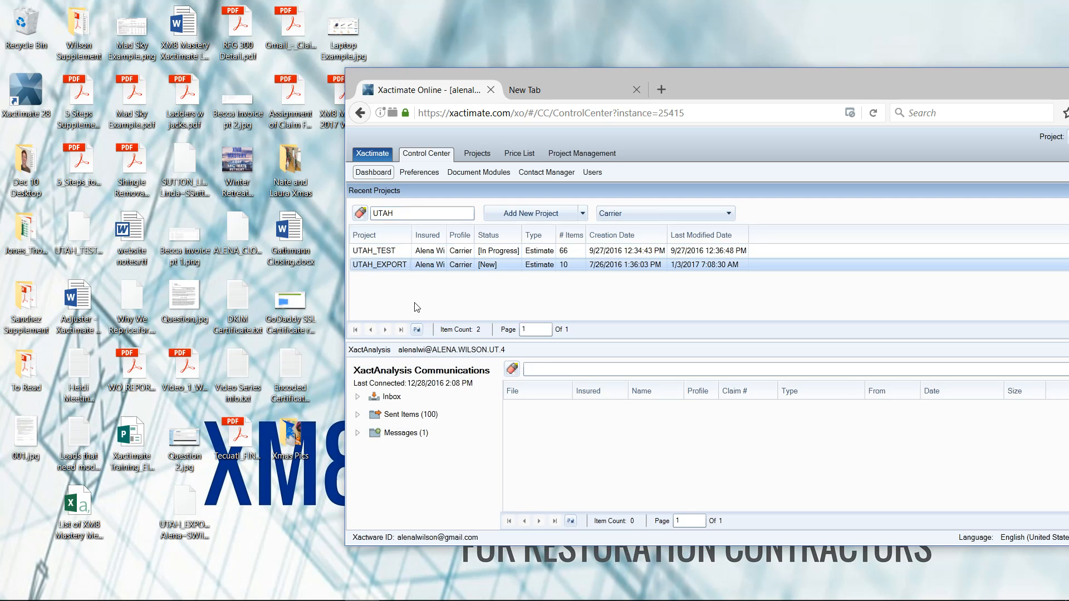
pyautogui.moveTo(738, 109)
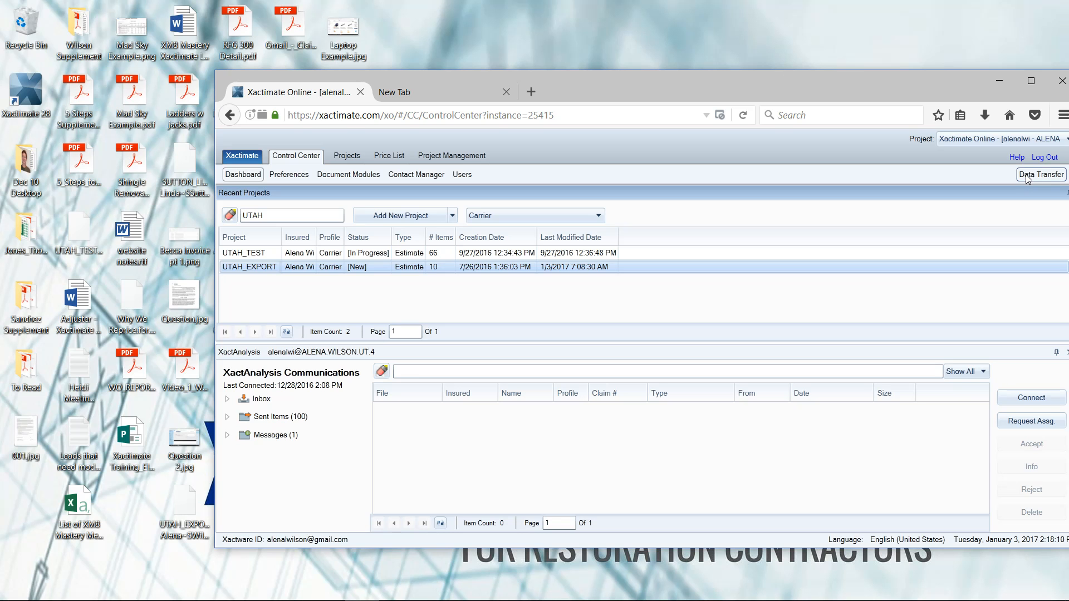
pyautogui.moveTo(1023, 180)
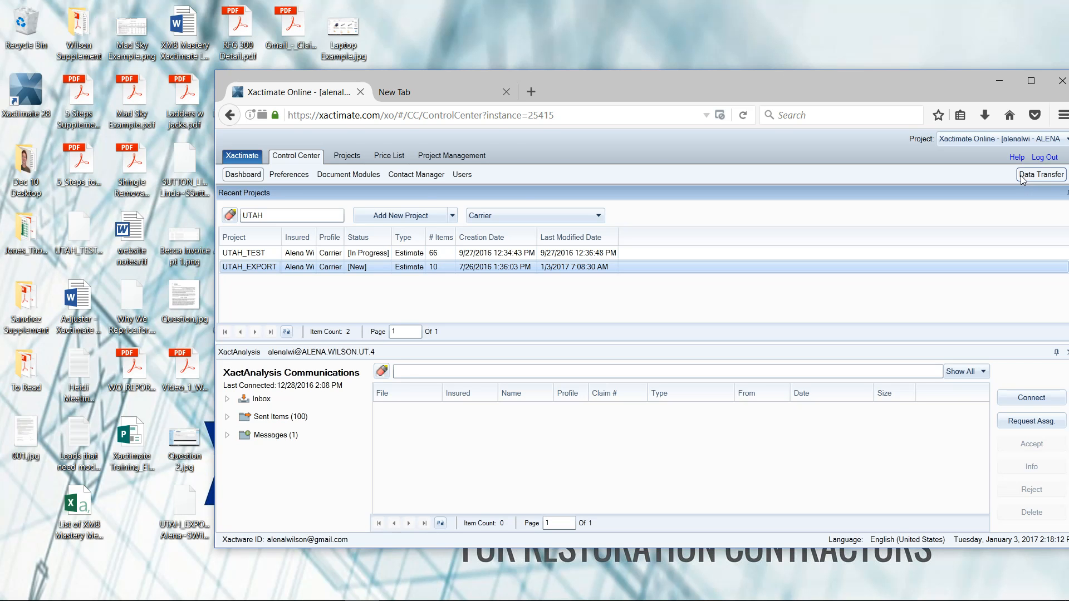